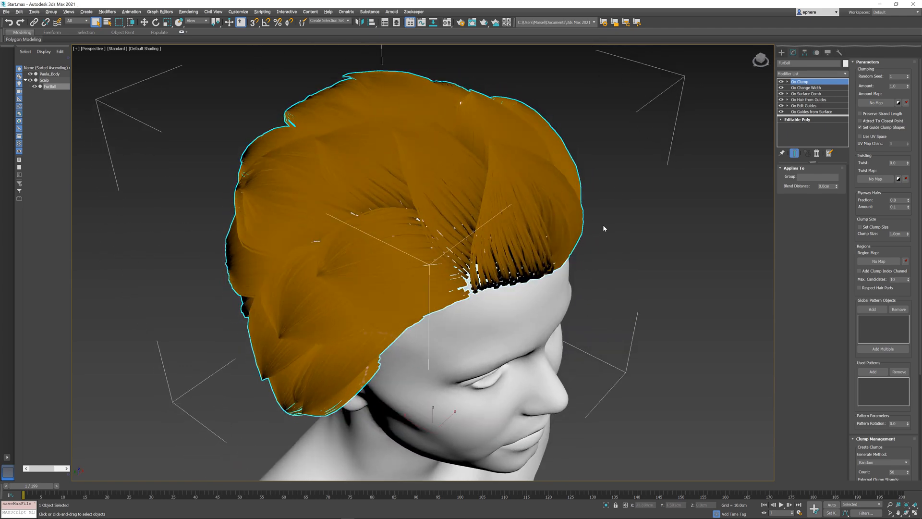
{"action": "mouse_move", "coordinate": [603, 229]}
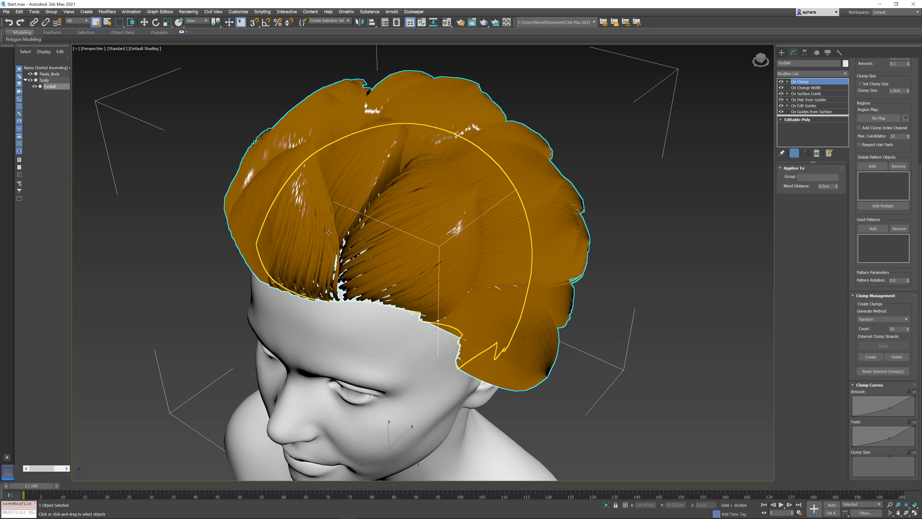
{"action": "mouse_move", "coordinate": [394, 213]}
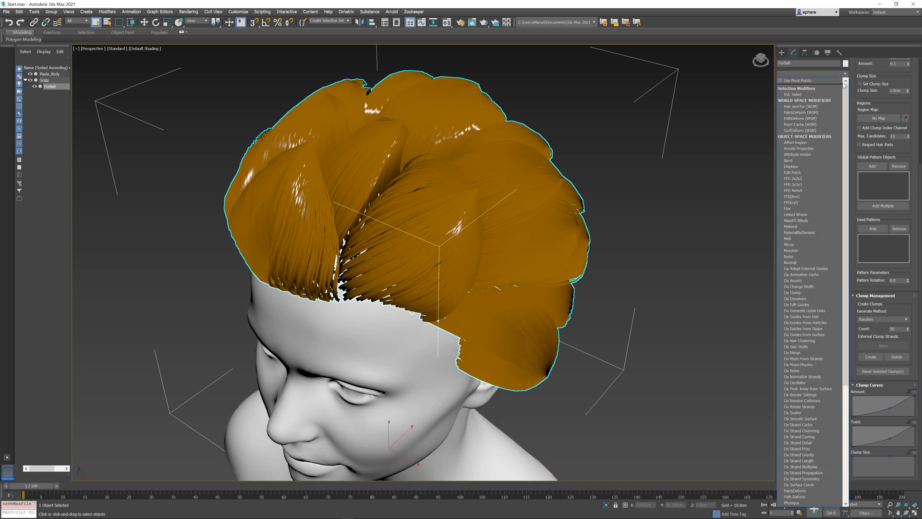
Add a second Ox Clump modifier above the existing one in the Modifier List.
{"action": "scroll", "scroll_direction": "down", "scroll_amount": 3}
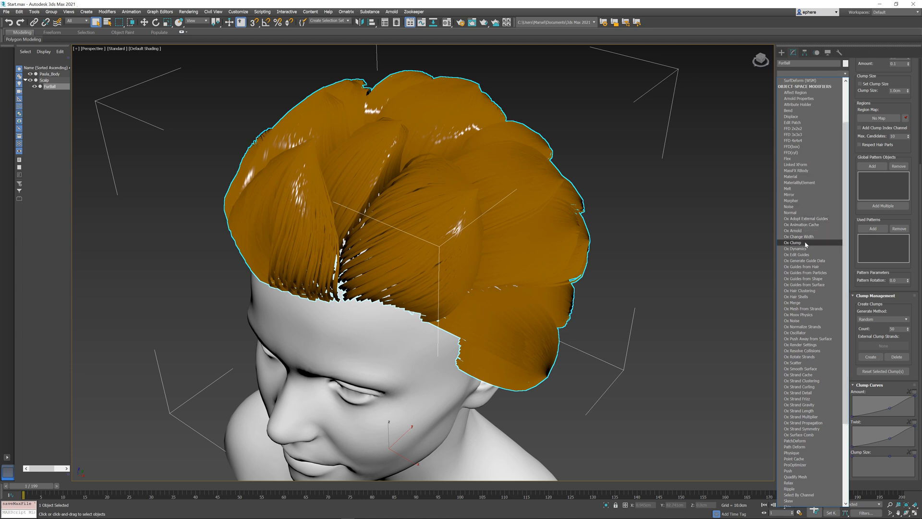
{"action": "left_click", "coordinate": [793, 242]}
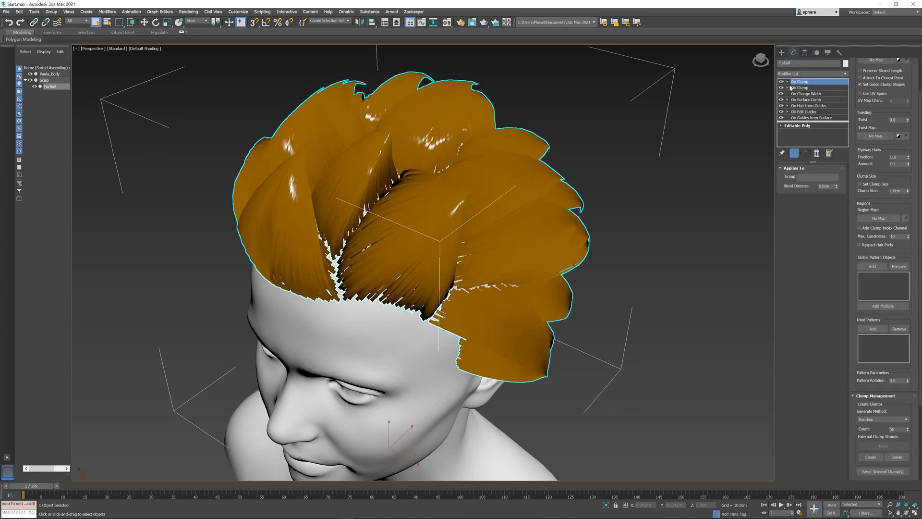
{"action": "mouse_move", "coordinate": [876, 161]}
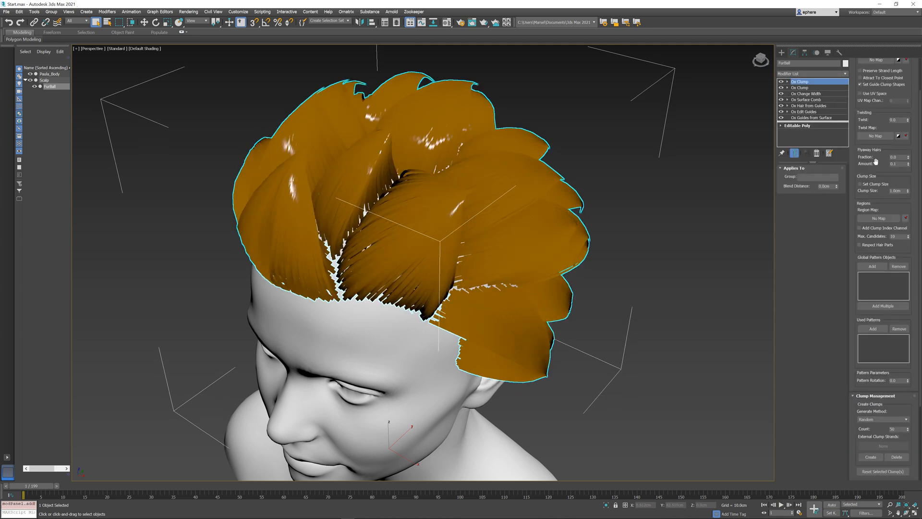
{"action": "left_click", "coordinate": [800, 81]}
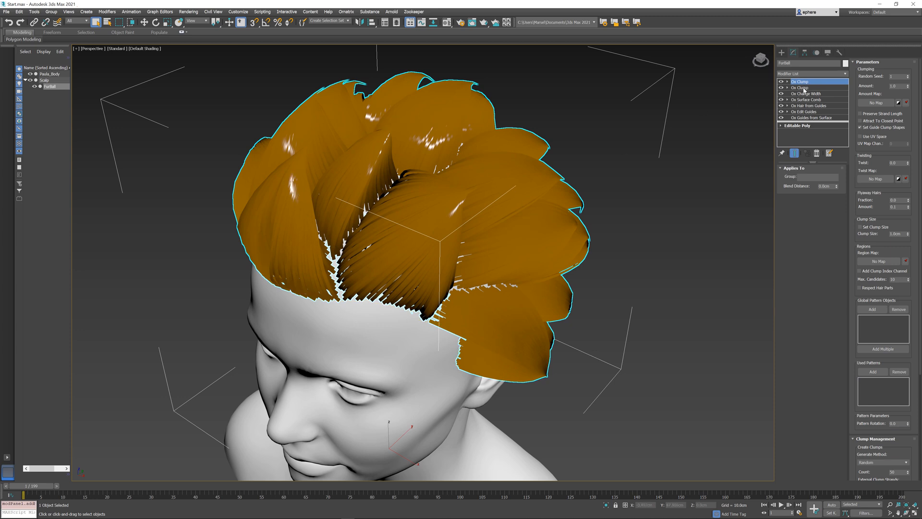
{"action": "left_click", "coordinate": [800, 87]}
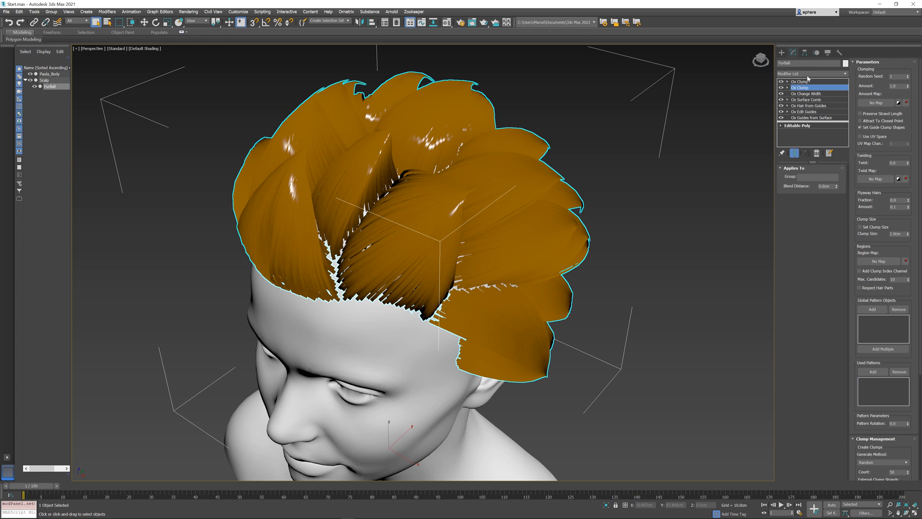
{"action": "scroll", "scroll_direction": "down", "scroll_amount": 3}
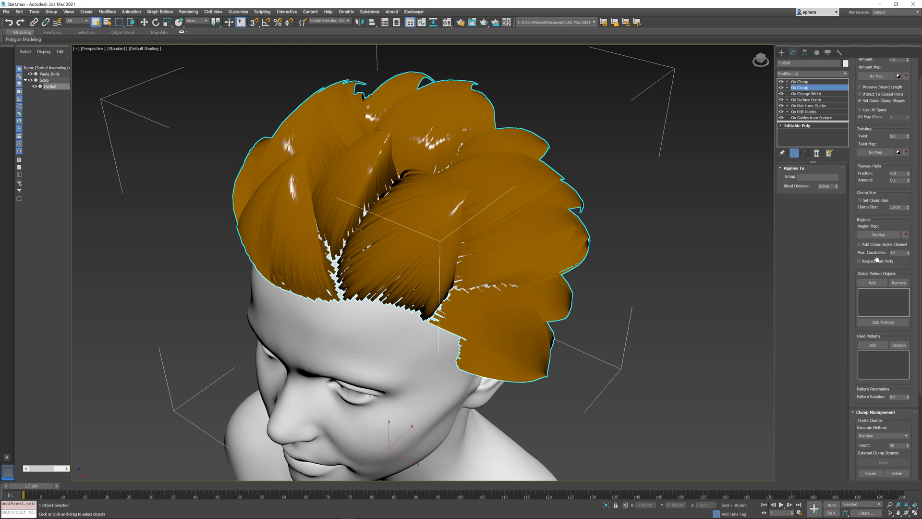
{"action": "scroll", "scroll_direction": "up", "scroll_amount": 3}
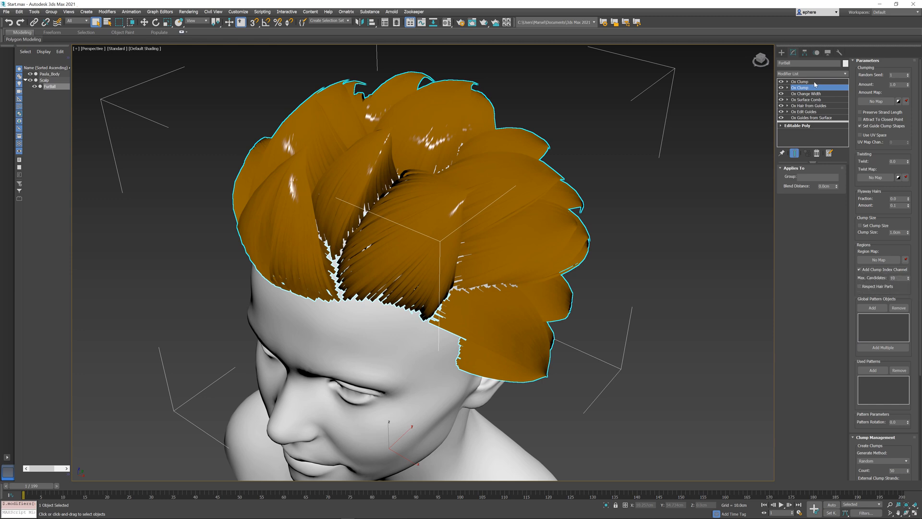
{"action": "left_click", "coordinate": [800, 81]}
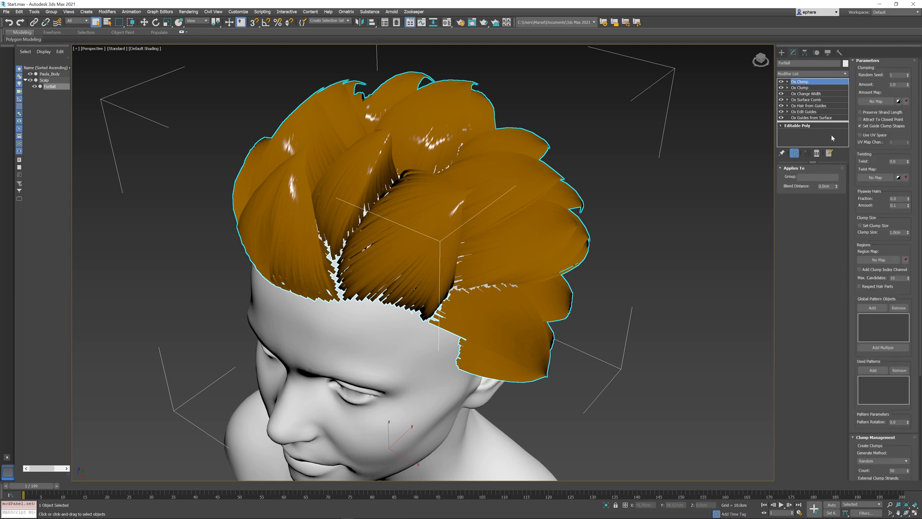
{"action": "mouse_move", "coordinate": [651, 187]}
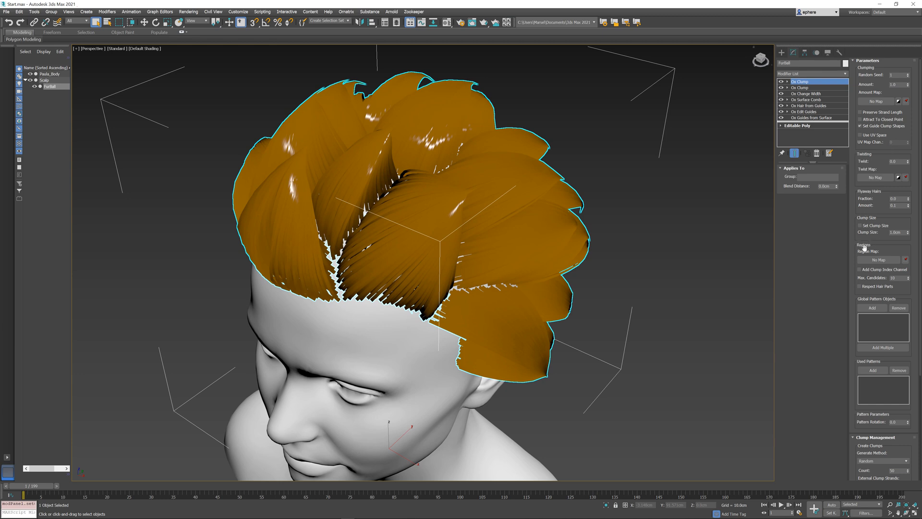
{"action": "mouse_move", "coordinate": [879, 250]}
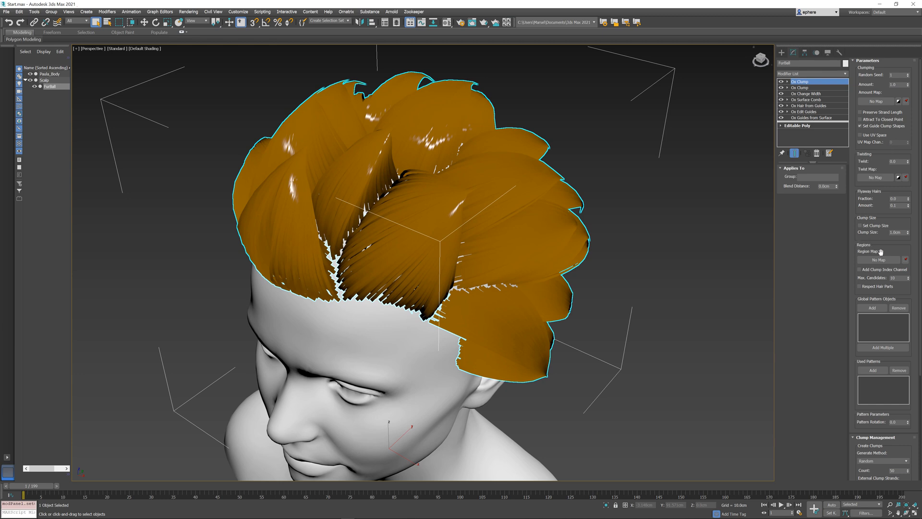
{"action": "mouse_move", "coordinate": [908, 260]}
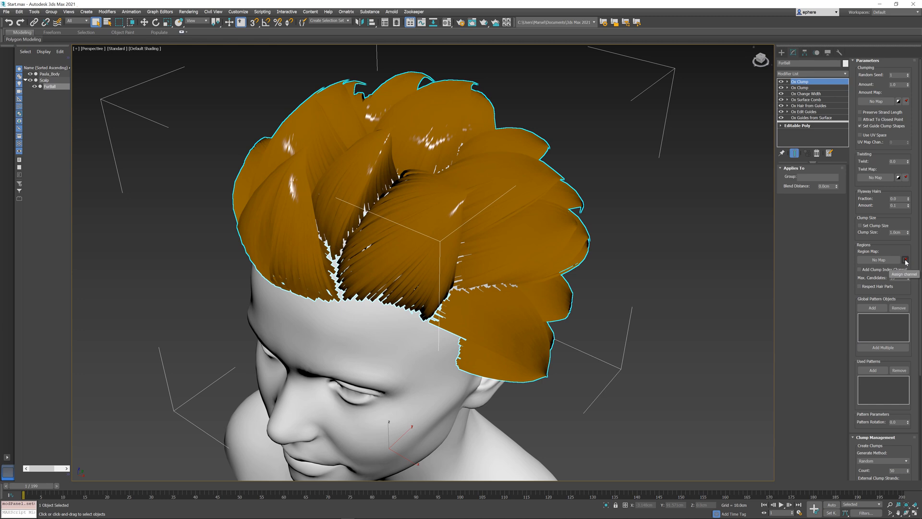
Assign the first pass's clump index guide channel as the second pass's Region Map.
{"action": "left_click", "coordinate": [904, 259]}
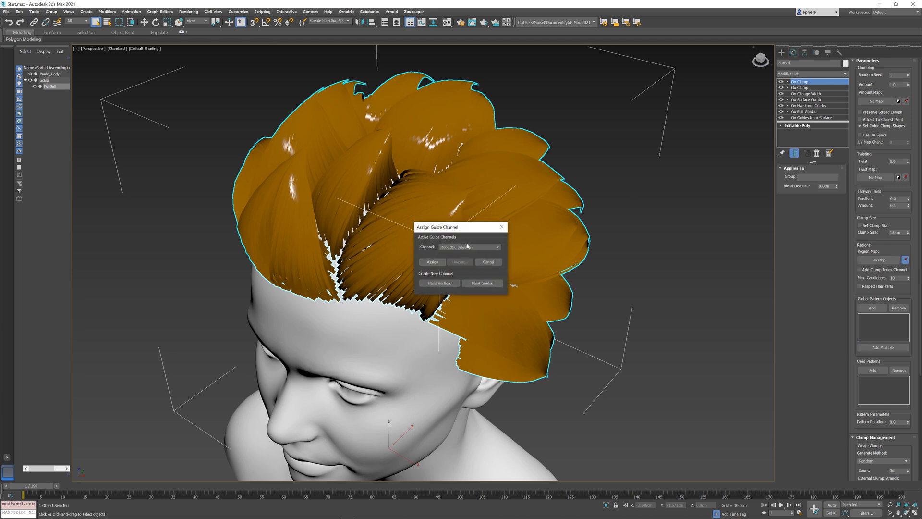
{"action": "left_click", "coordinate": [496, 247]}
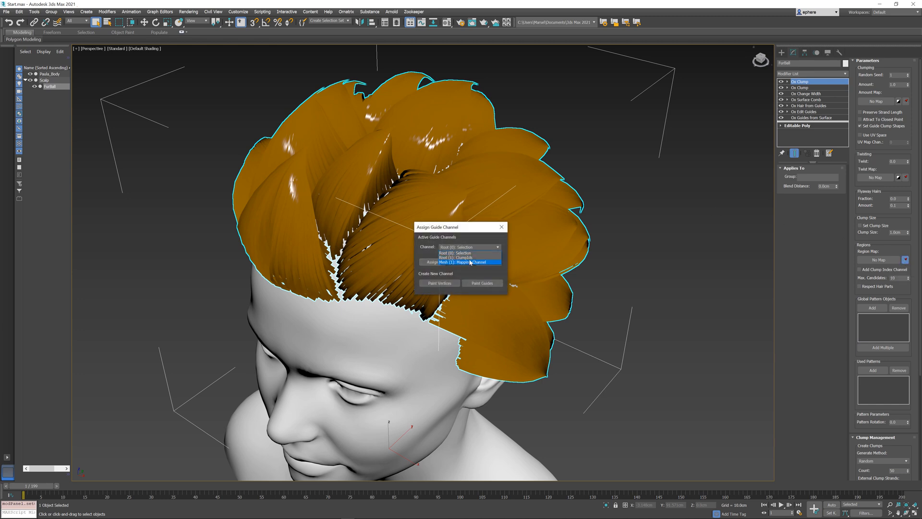
{"action": "left_click", "coordinate": [463, 257]}
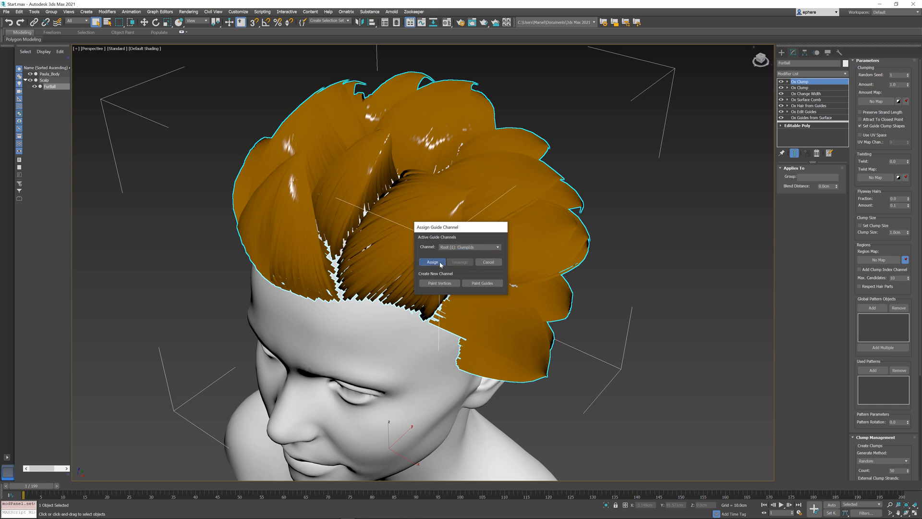
{"action": "left_click", "coordinate": [432, 261]}
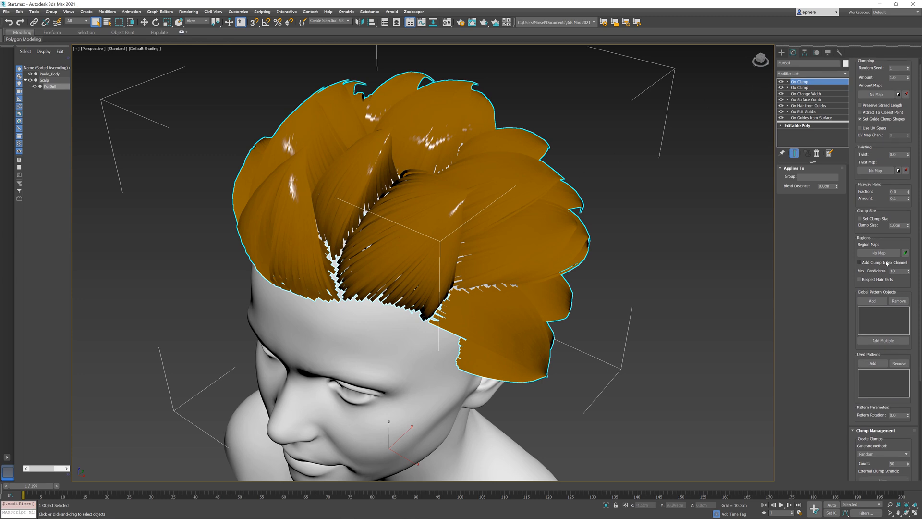
Set Clump Management Count to 200 and create the finer nested sub-clumps.
{"action": "scroll", "scroll_direction": "down", "scroll_amount": 3}
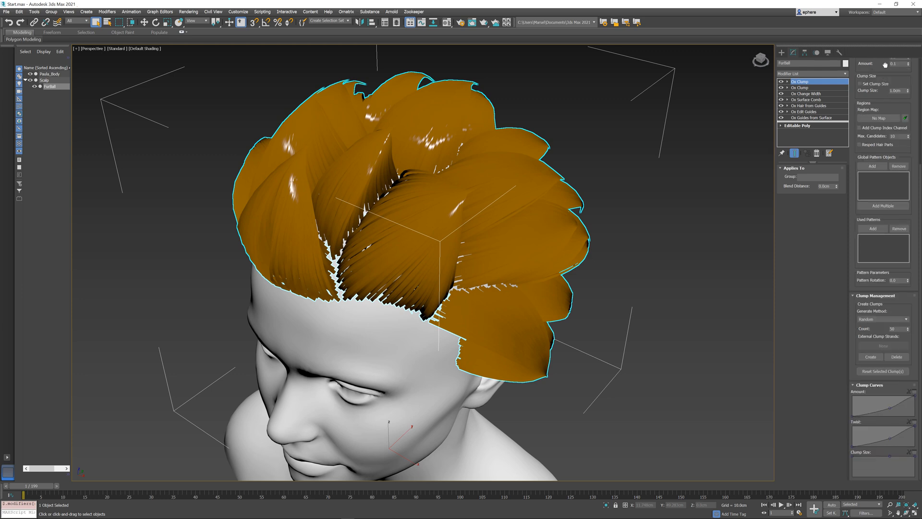
{"action": "mouse_move", "coordinate": [892, 329]}
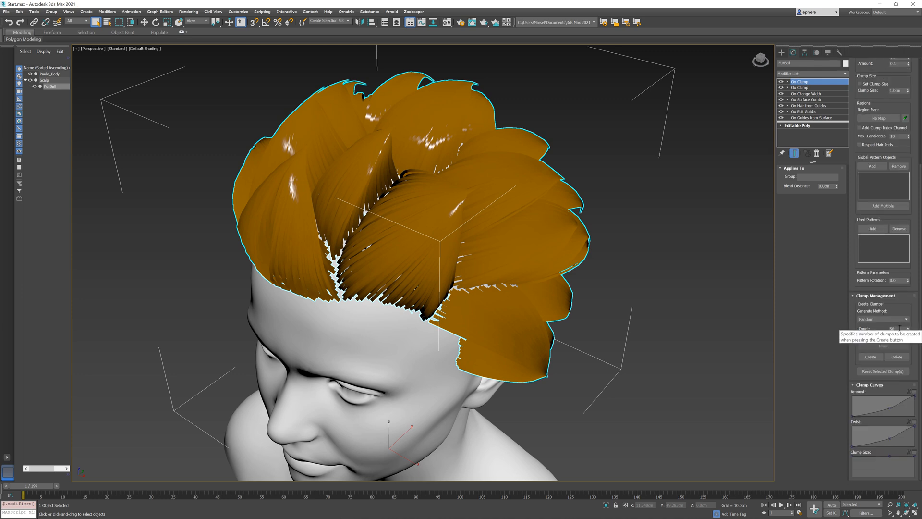
{"action": "mouse_move", "coordinate": [897, 335]}
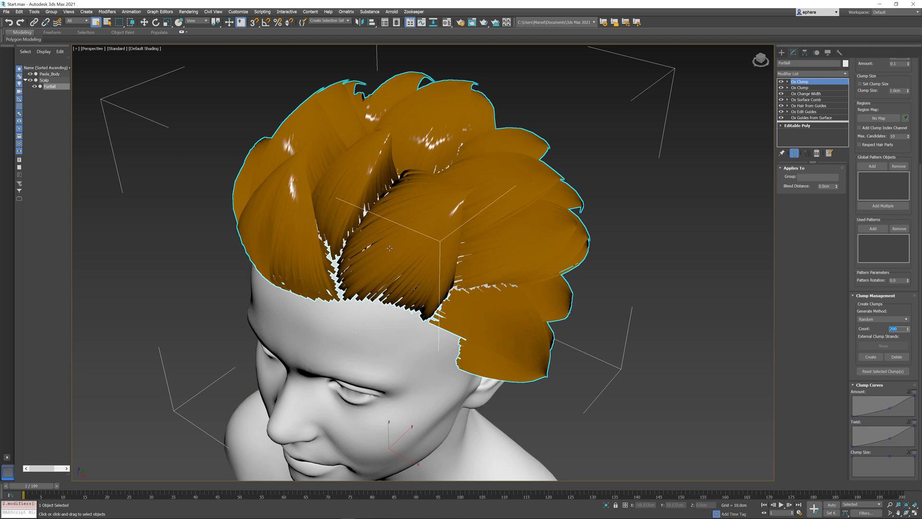
{"action": "mouse_move", "coordinate": [819, 277]}
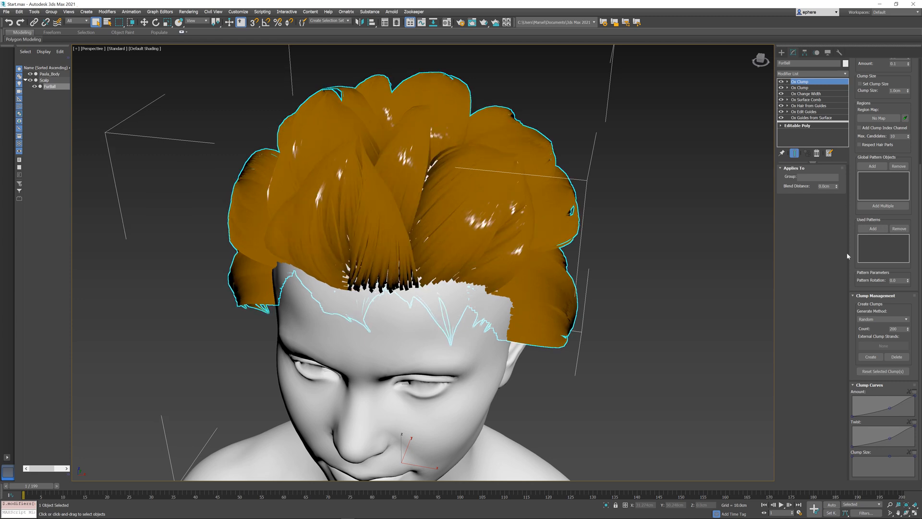
{"action": "triple_click", "coordinate": [892, 328]}
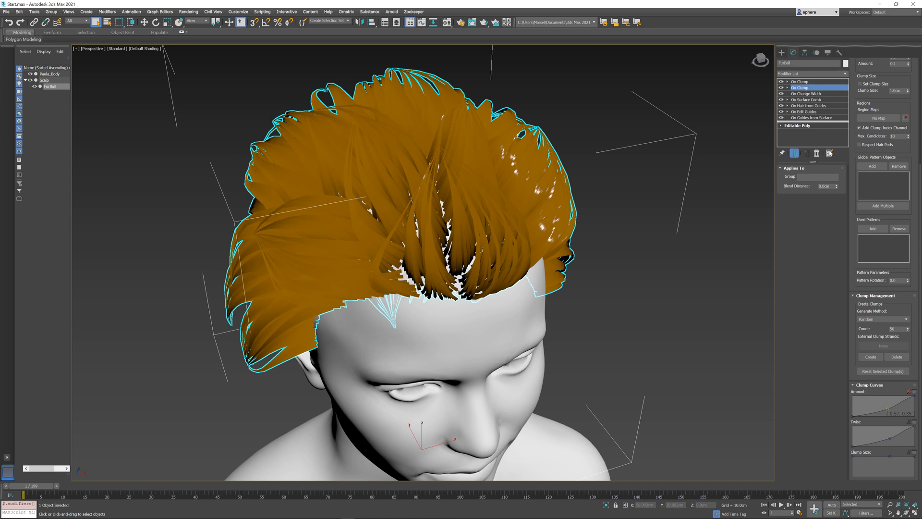
Review the Clump Management settings for the finely sub-clumped hair.
{"action": "scroll", "scroll_direction": "up", "scroll_amount": 3}
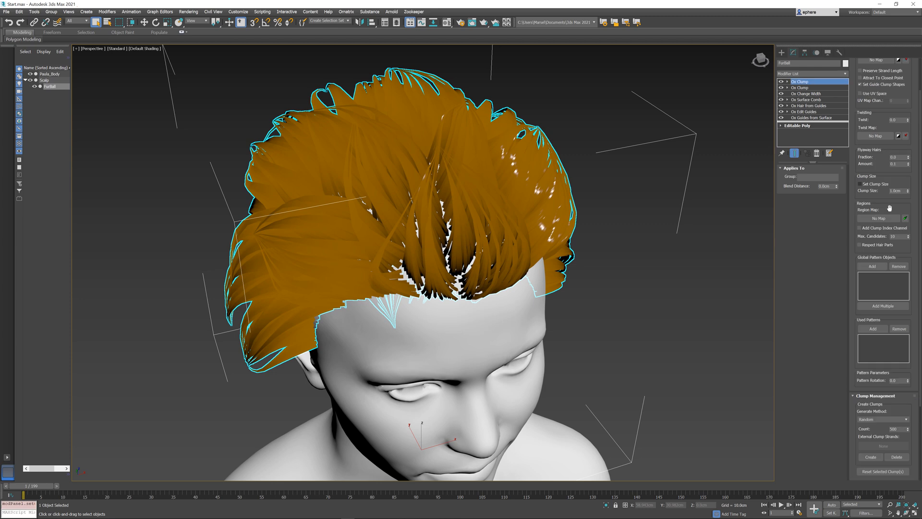